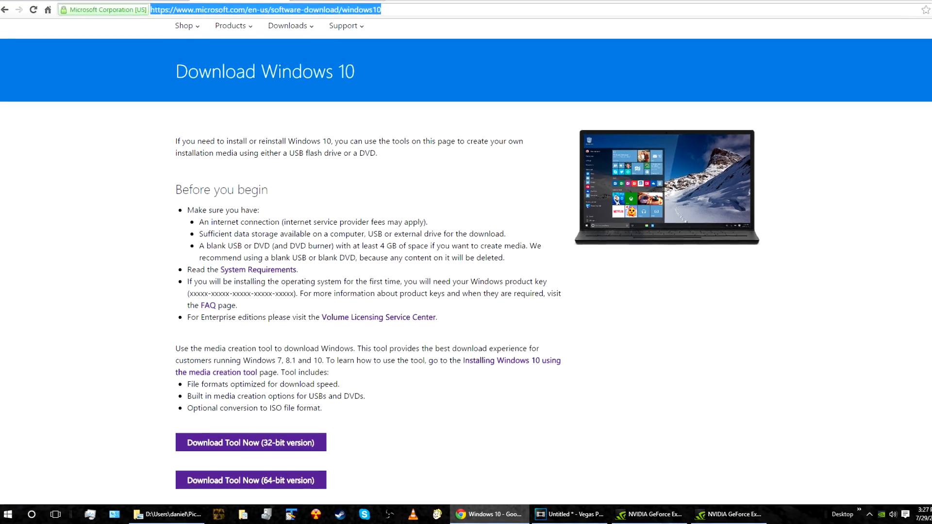
Read through and accept the Windows 10 license terms.
scroll(down, 3)
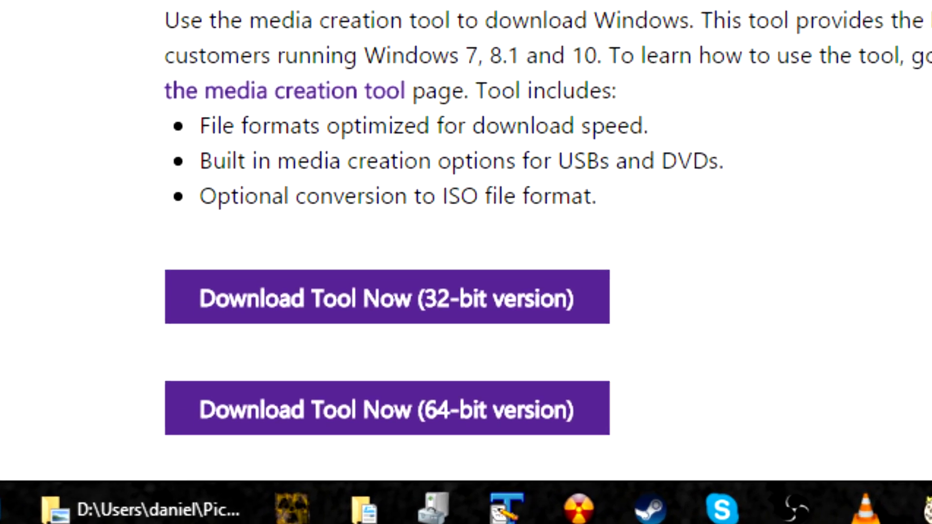
scroll(down, 3)
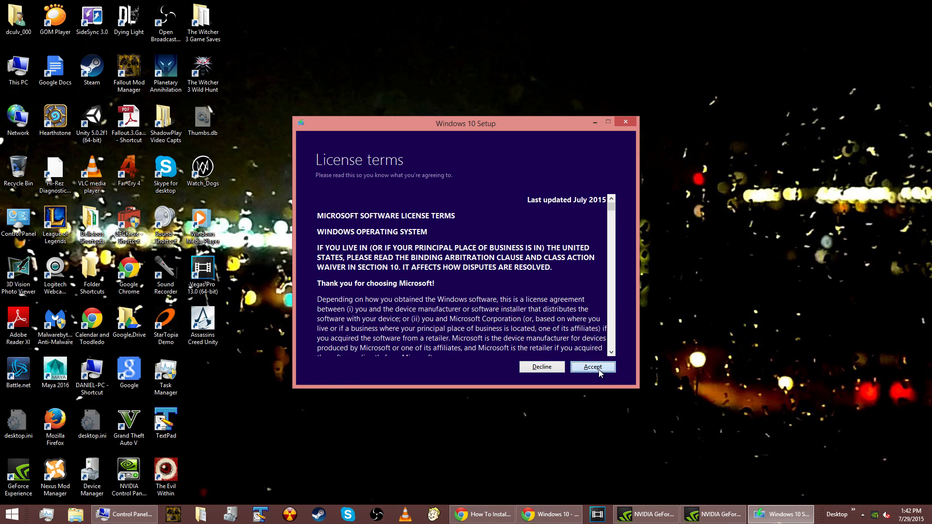
click(592, 367)
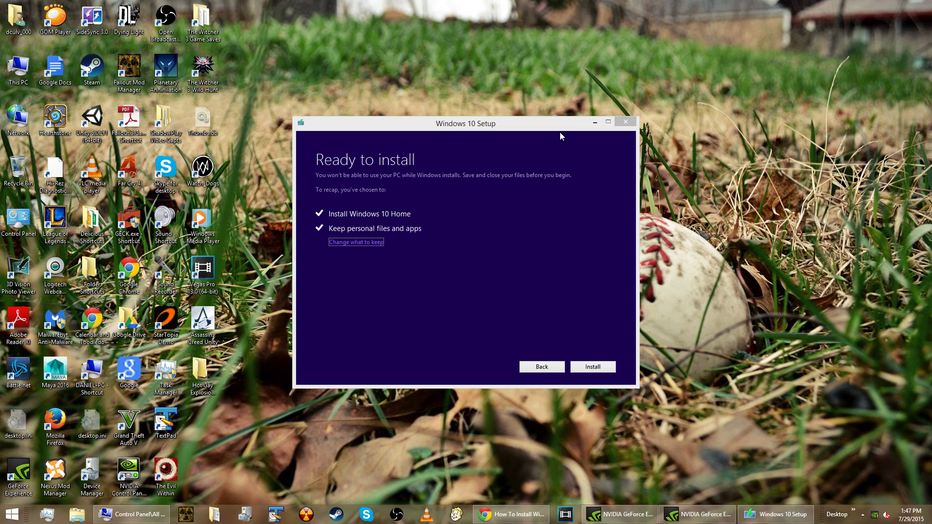
mouse_move(350, 243)
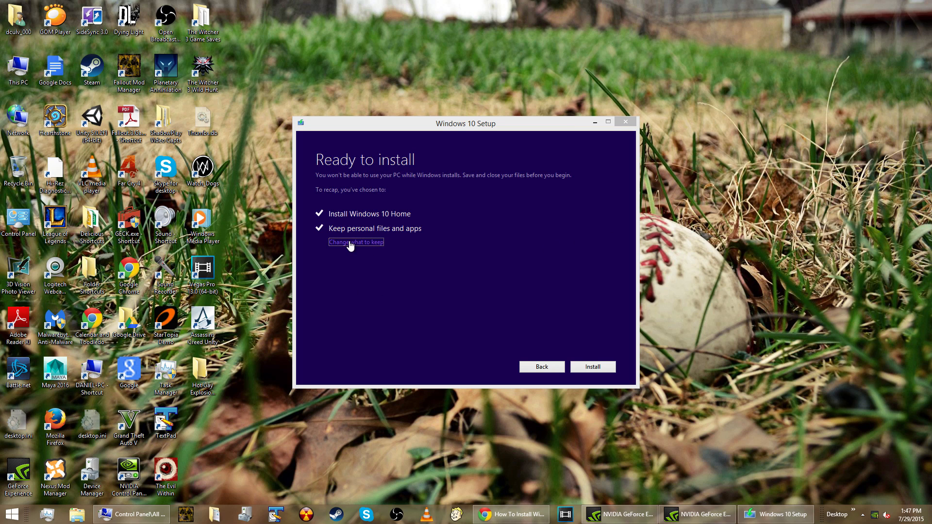
mouse_move(509, 182)
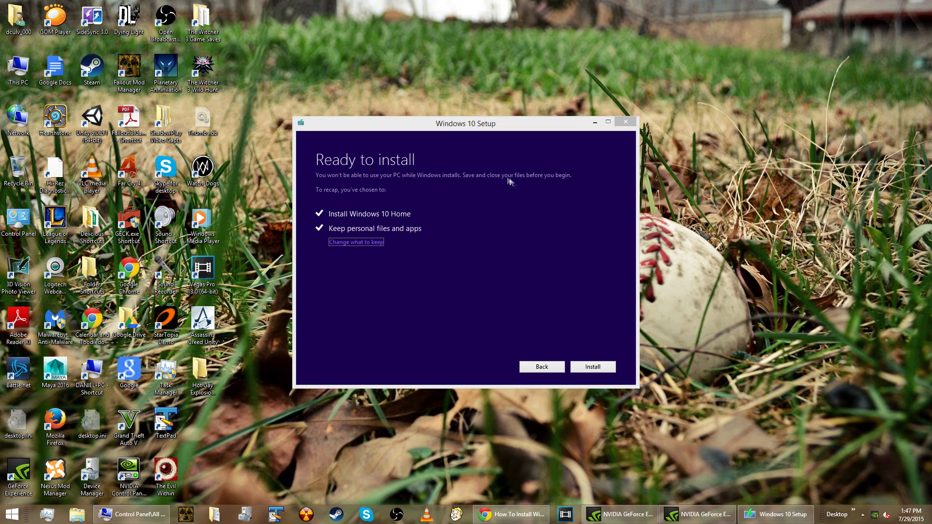
Open 'Change what to keep', step back, and re-accept the license terms.
click(356, 241)
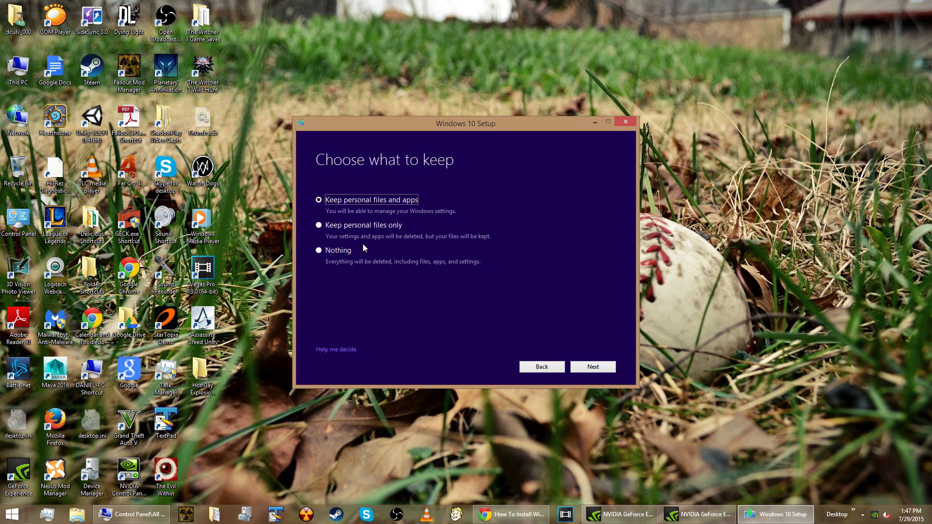
mouse_move(370, 326)
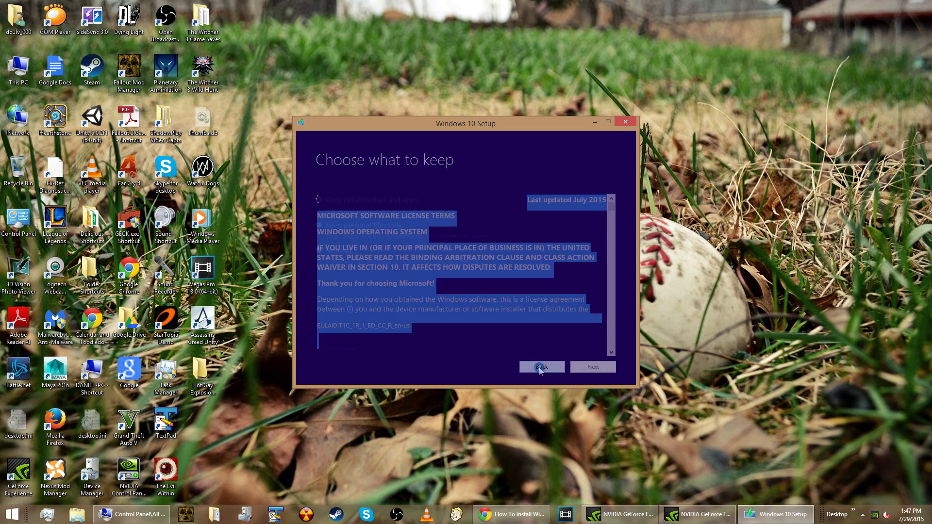
click(541, 367)
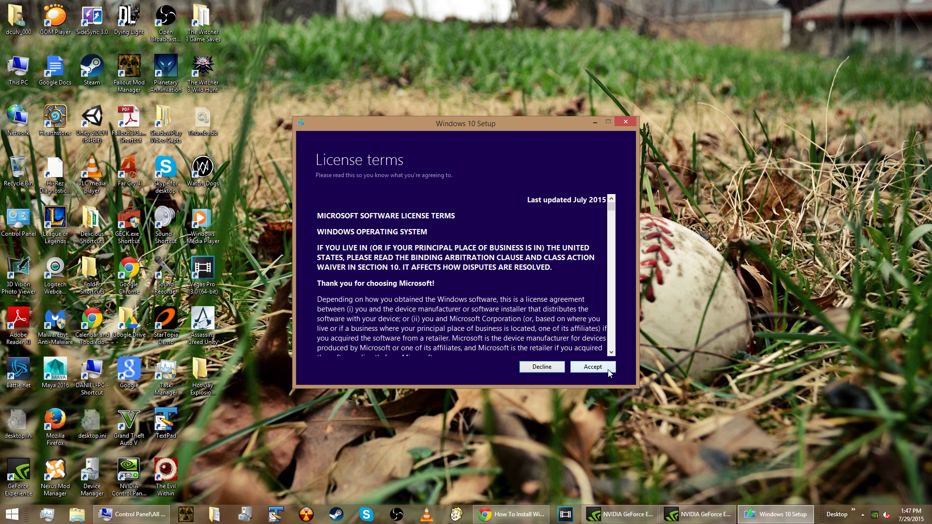
click(592, 368)
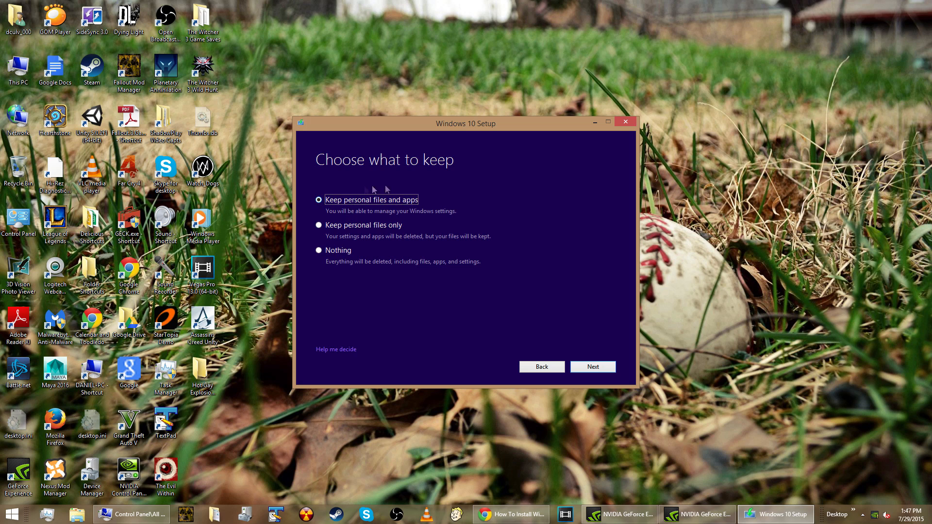
Confirm keeping personal files and apps, then install Windows 10 Home.
click(593, 367)
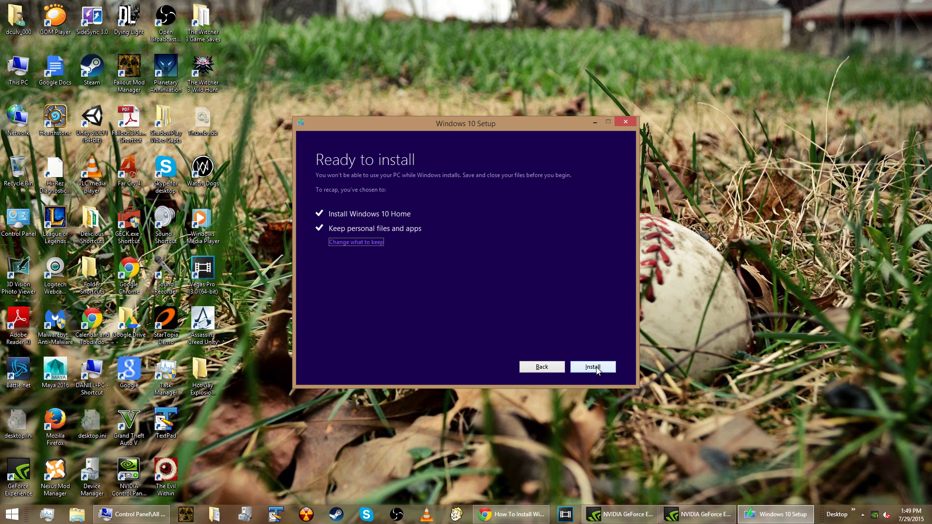
click(592, 366)
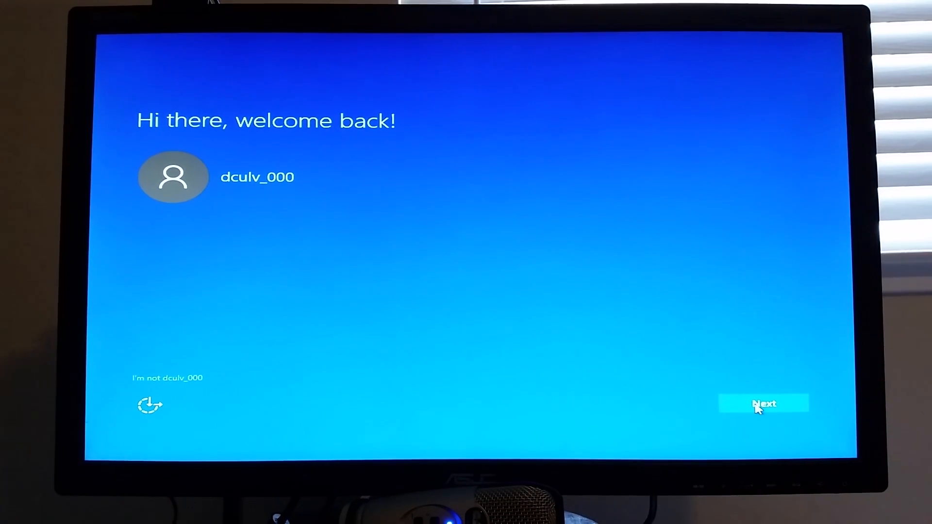
Pass the welcome-back screen, choose Express settings, and keep the new default apps.
click(765, 403)
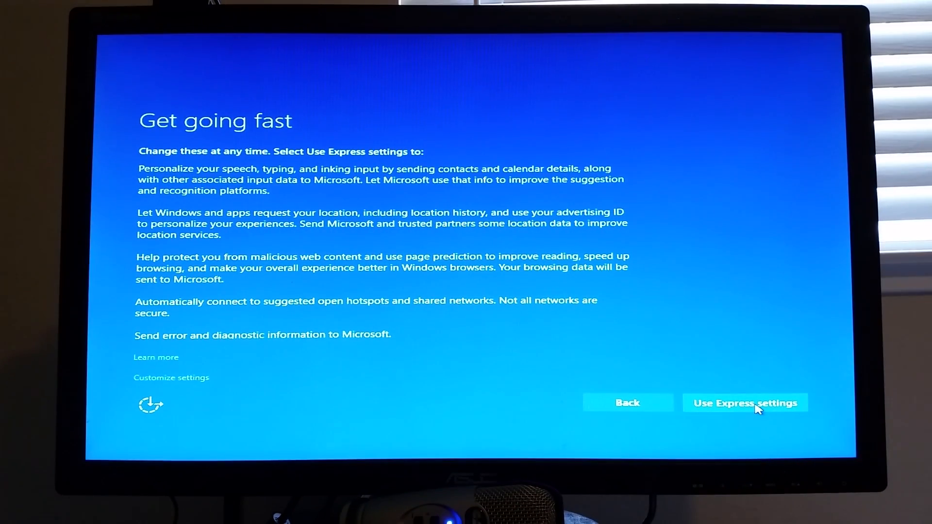
click(745, 403)
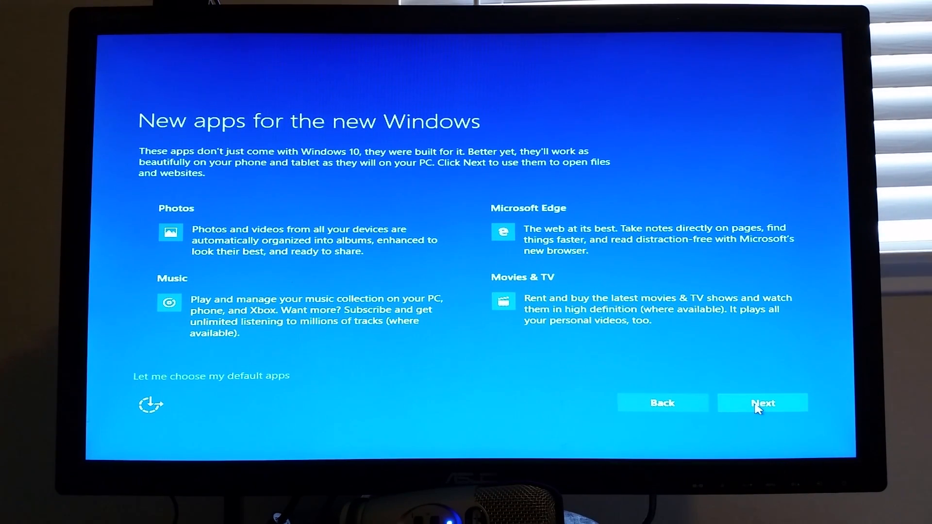
click(763, 402)
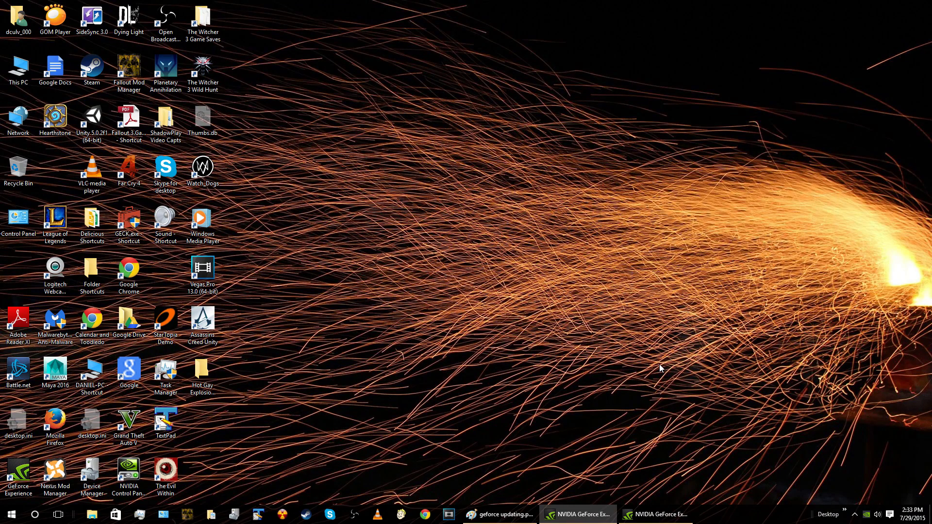
mouse_move(273, 358)
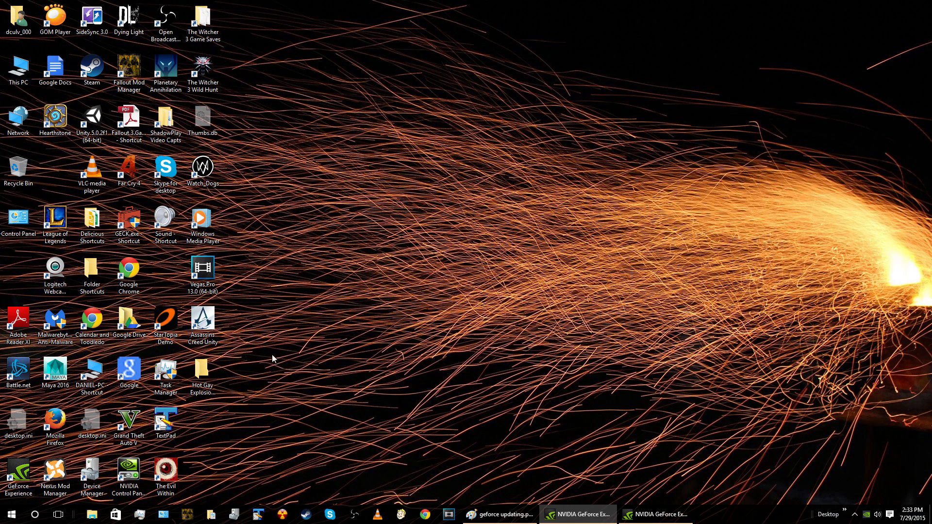
click(202, 370)
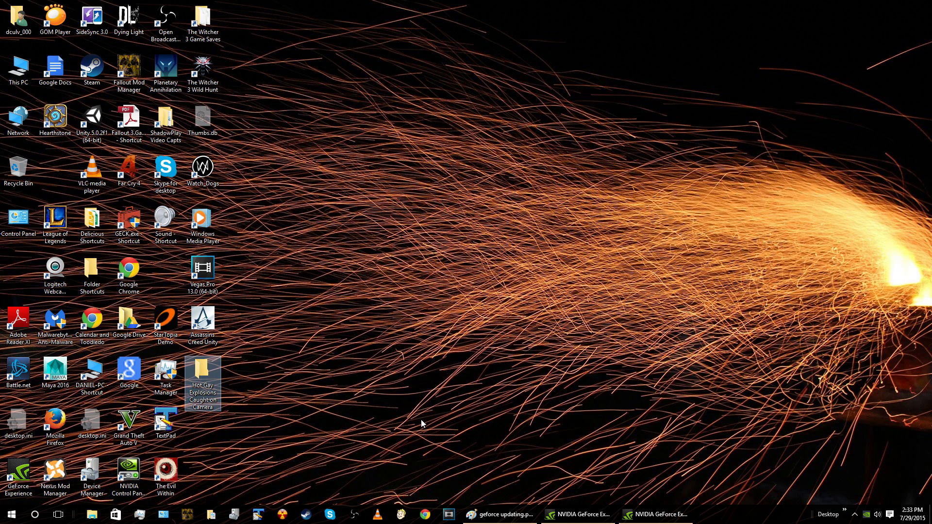
mouse_move(328, 189)
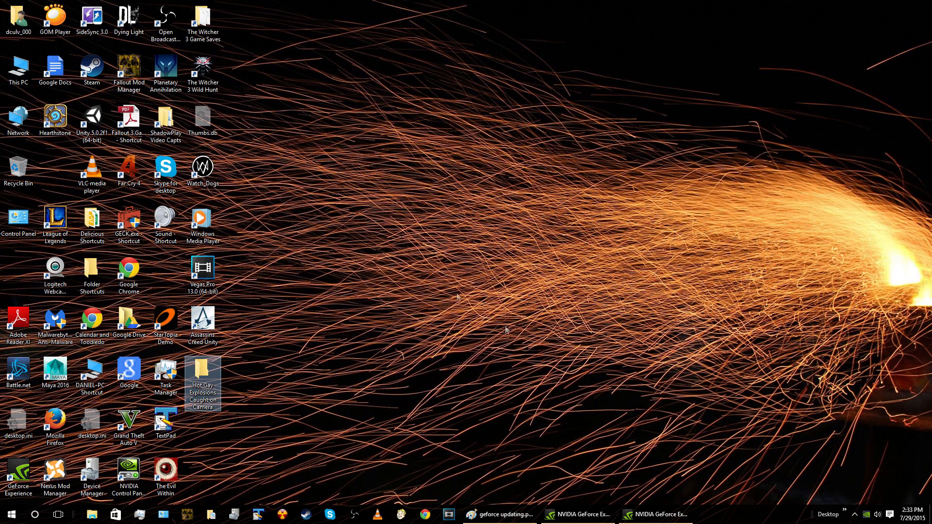
Bring up GeForce Experience's Drivers tab showing driver 353.62 up to date.
click(577, 514)
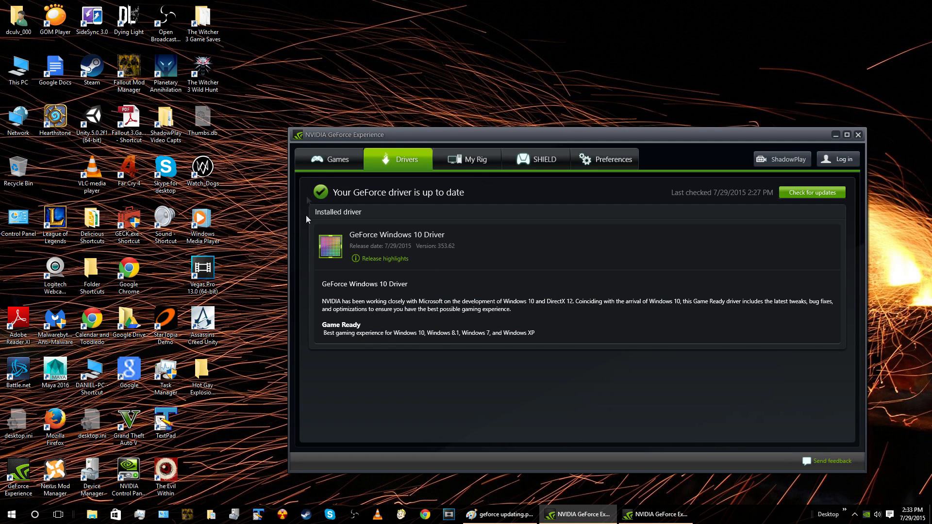
mouse_move(429, 264)
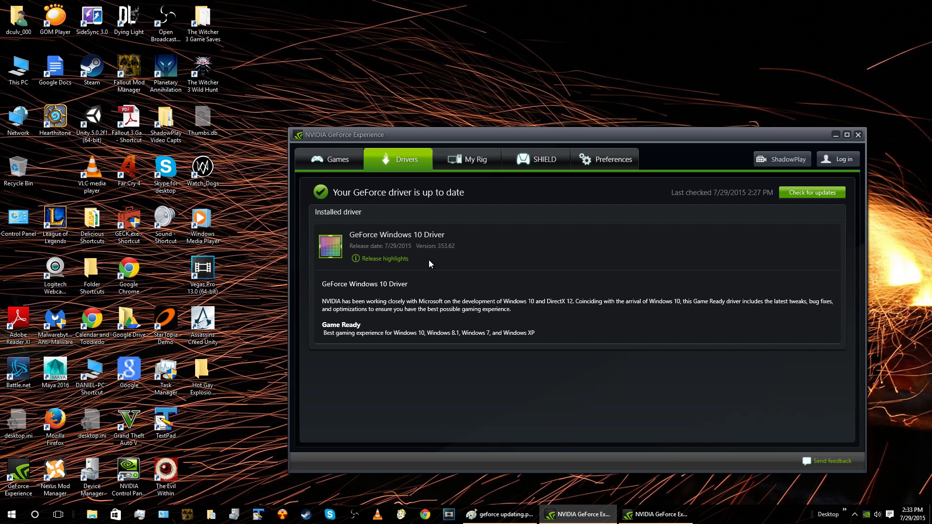
mouse_move(449, 258)
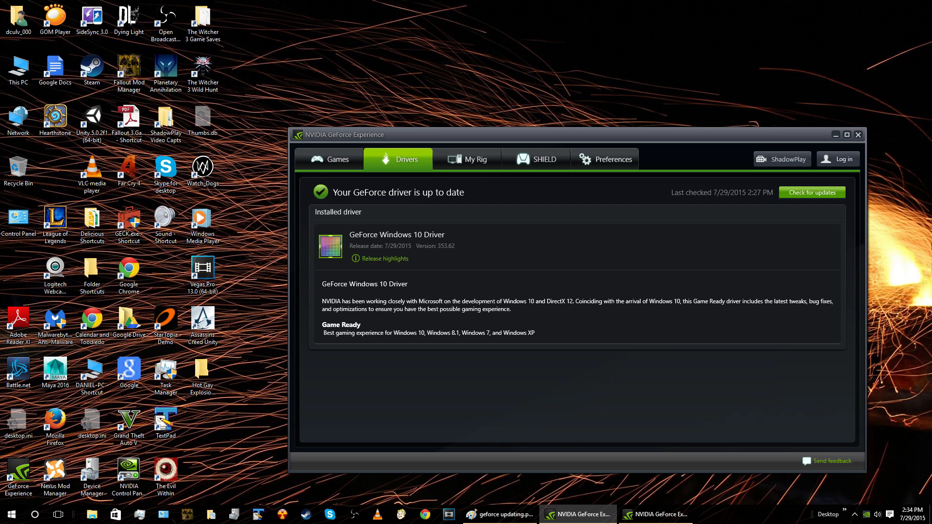
mouse_move(700, 296)
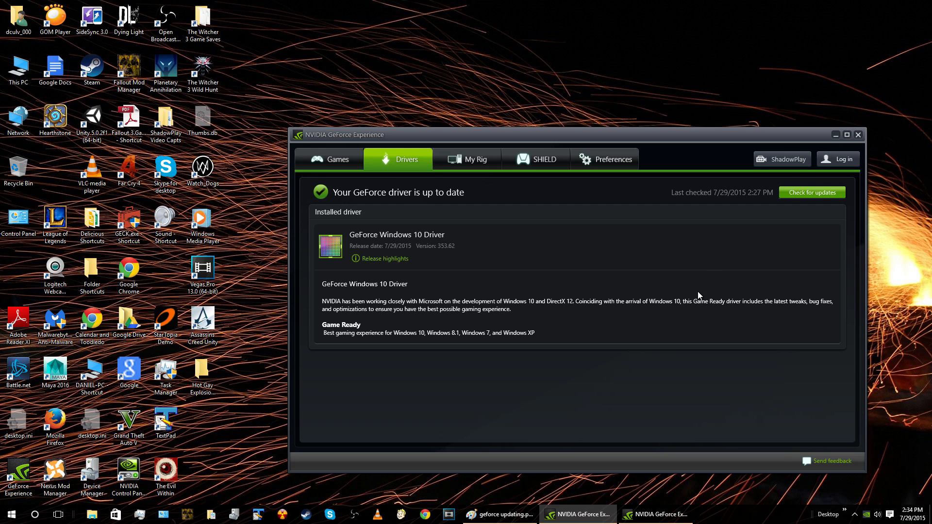